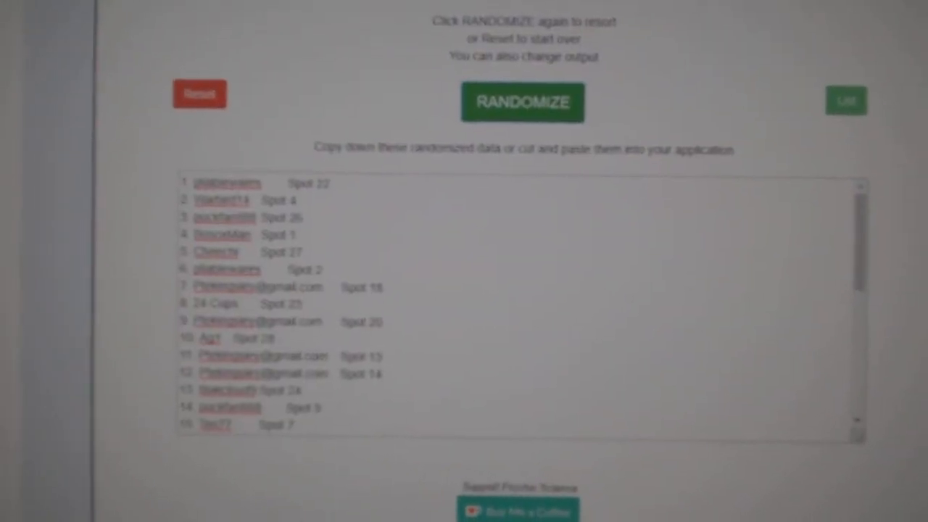
# Select the randomized team list starting with Calgary and bring up the Copy menu
pyautogui.scroll(-3)
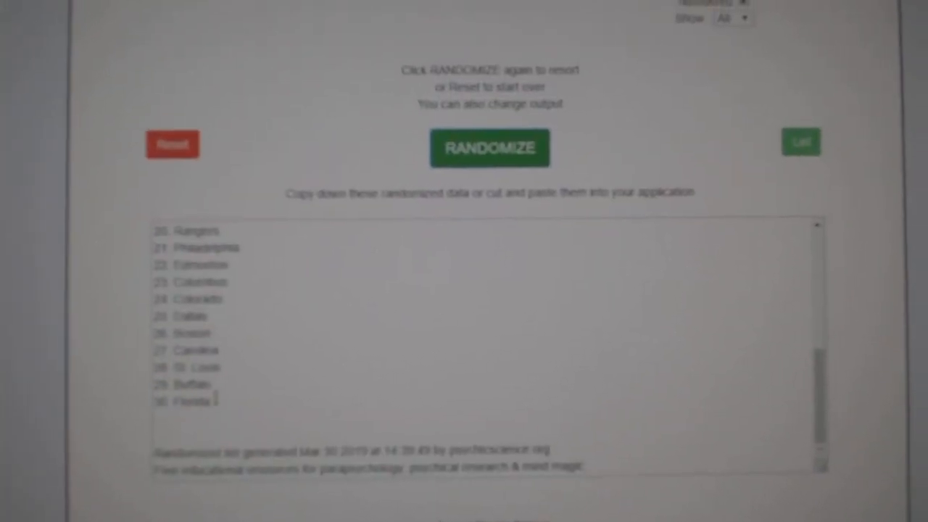
pyautogui.rightClick(195, 231)
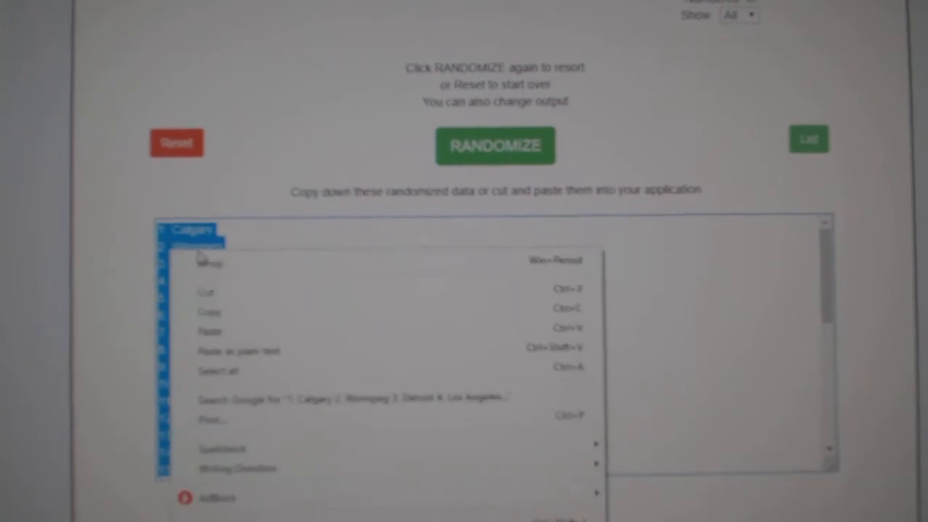